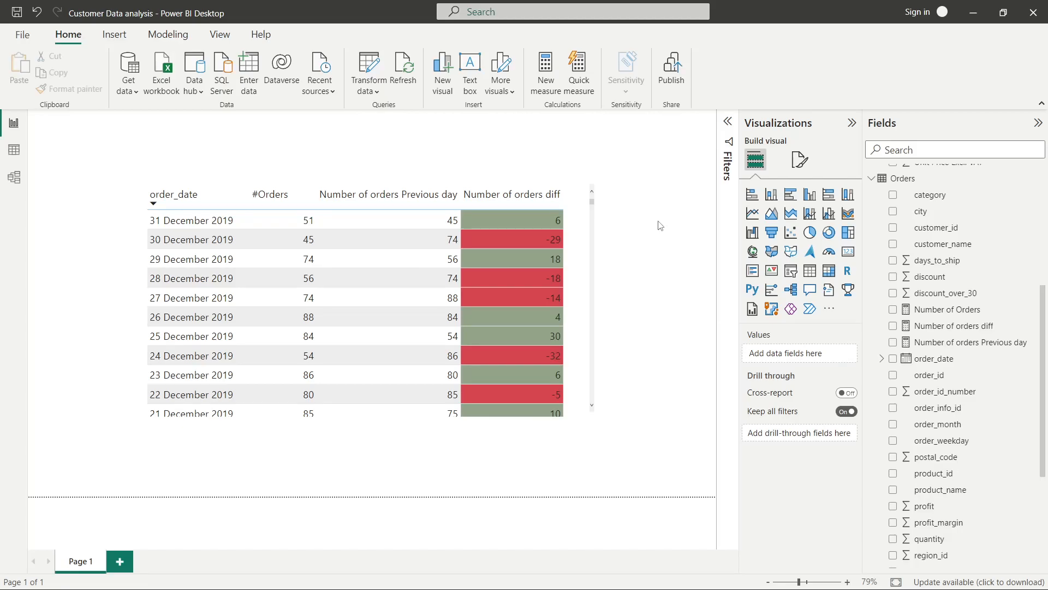
{"action": "mouse_move", "coordinate": [398, 239]}
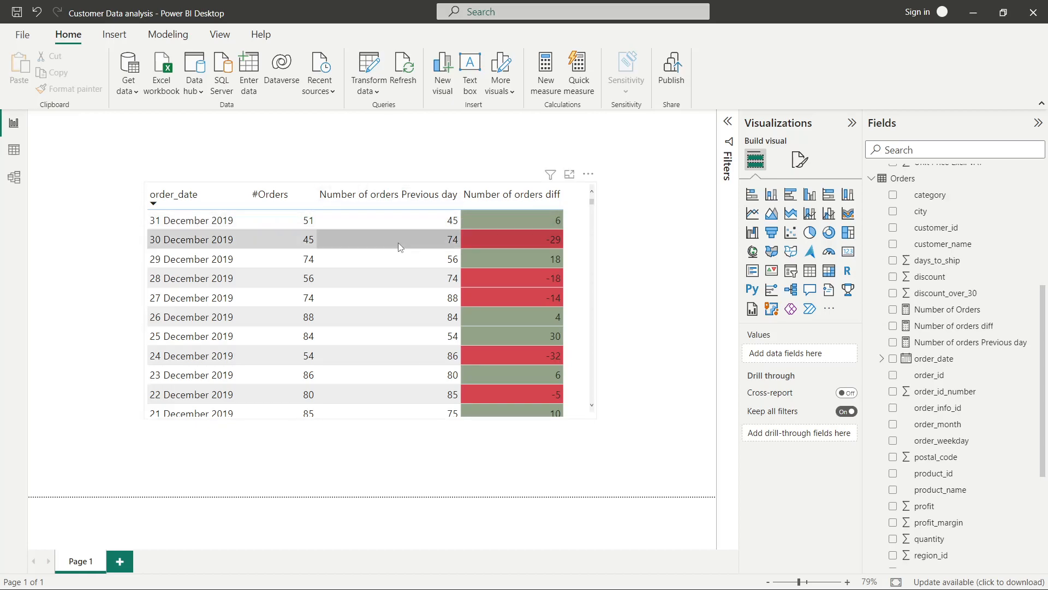
{"action": "mouse_move", "coordinate": [478, 221]}
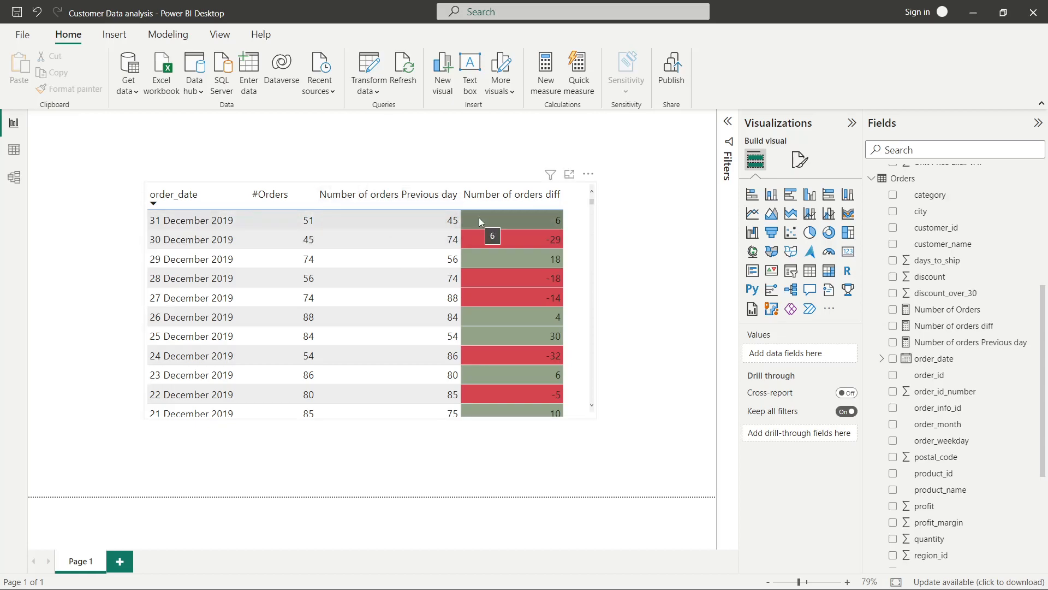
{"action": "mouse_move", "coordinate": [430, 229]}
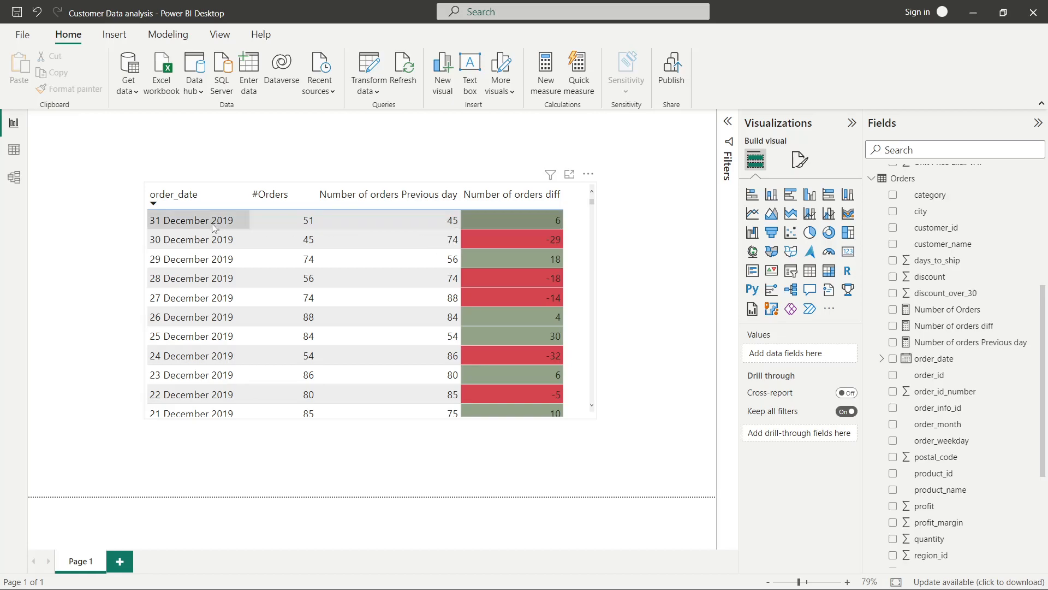
{"action": "mouse_move", "coordinate": [208, 221]}
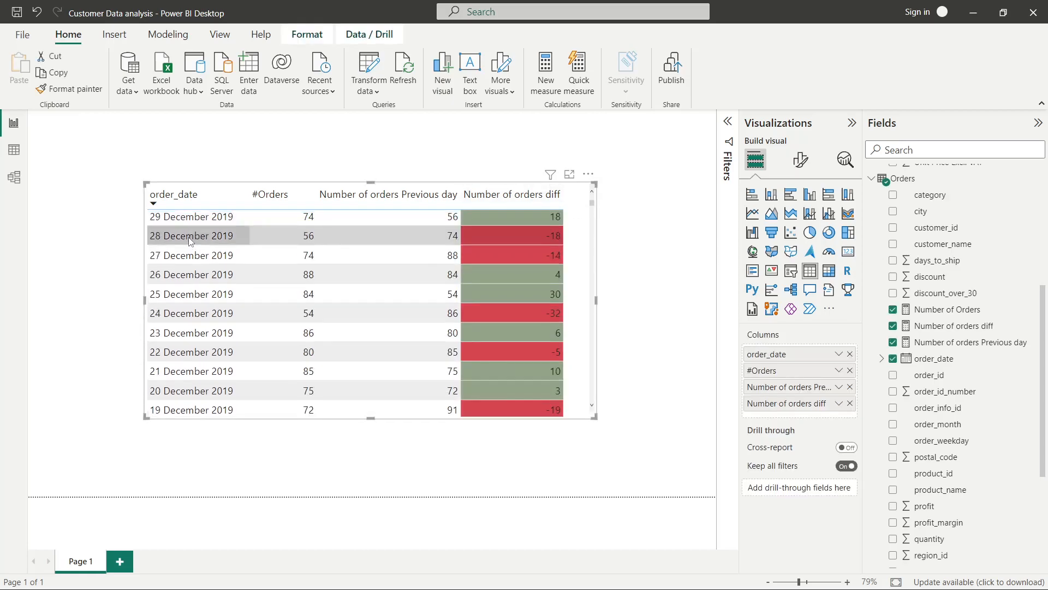
- Show the Number of Orders measure's DISTINCTCOUNT DAX formula in the formula bar
{"action": "scroll", "scroll_direction": "up", "scroll_amount": 3}
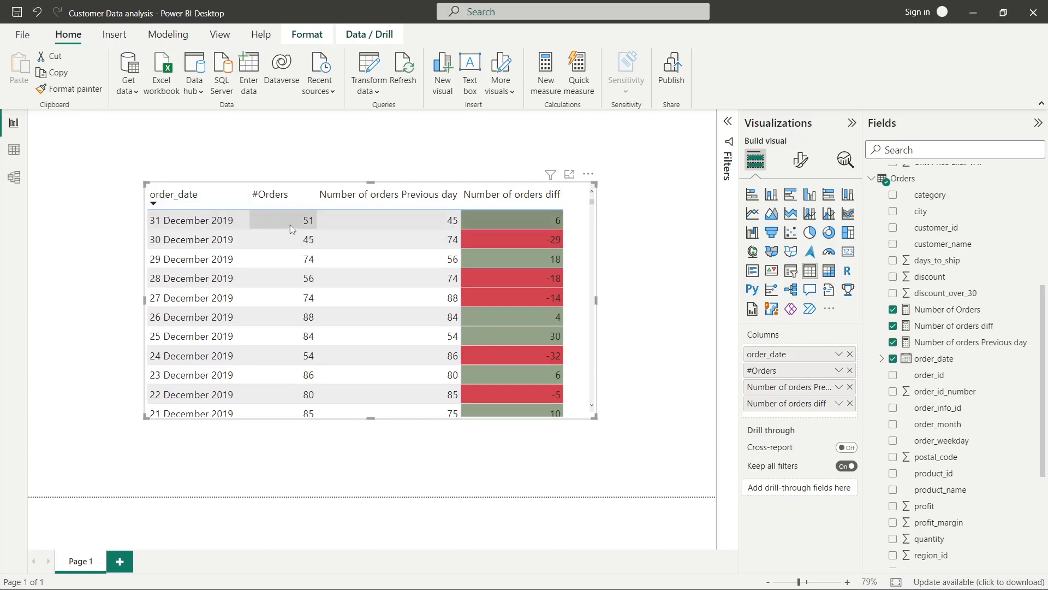
{"action": "mouse_move", "coordinate": [308, 220]}
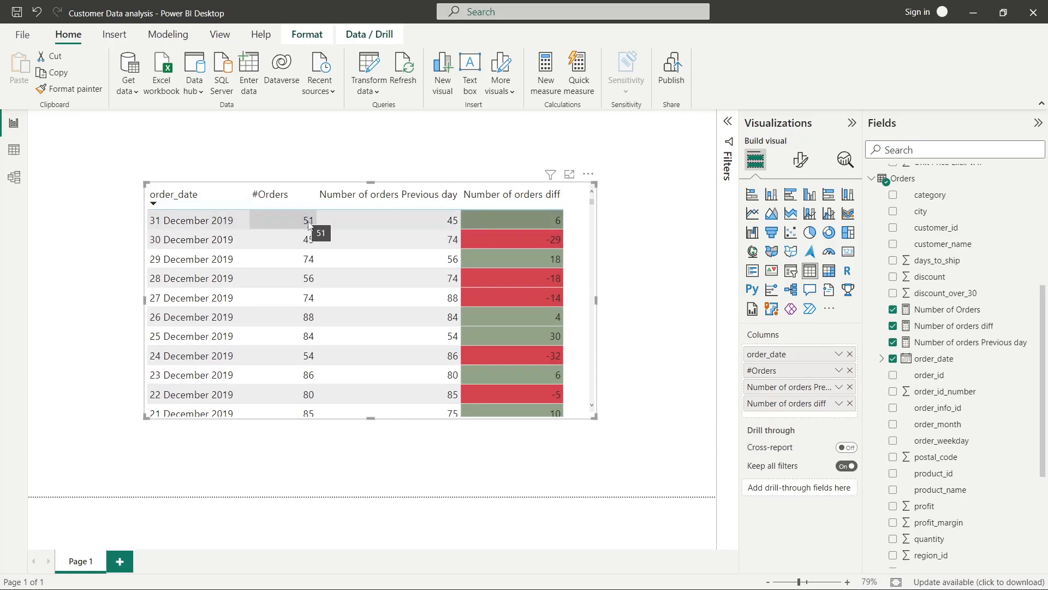
{"action": "mouse_move", "coordinate": [440, 222]}
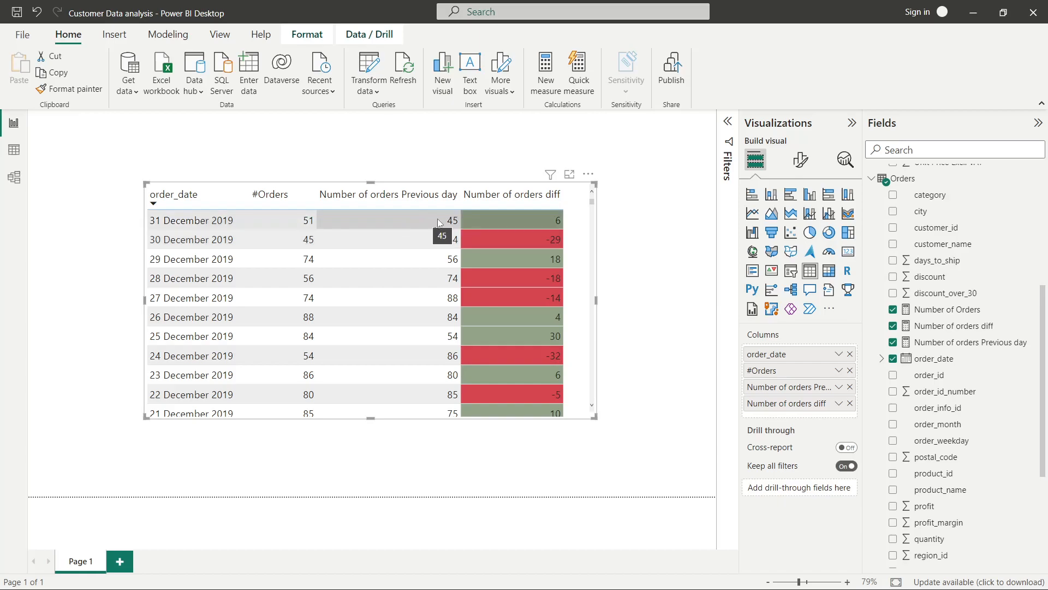
{"action": "mouse_move", "coordinate": [943, 315]}
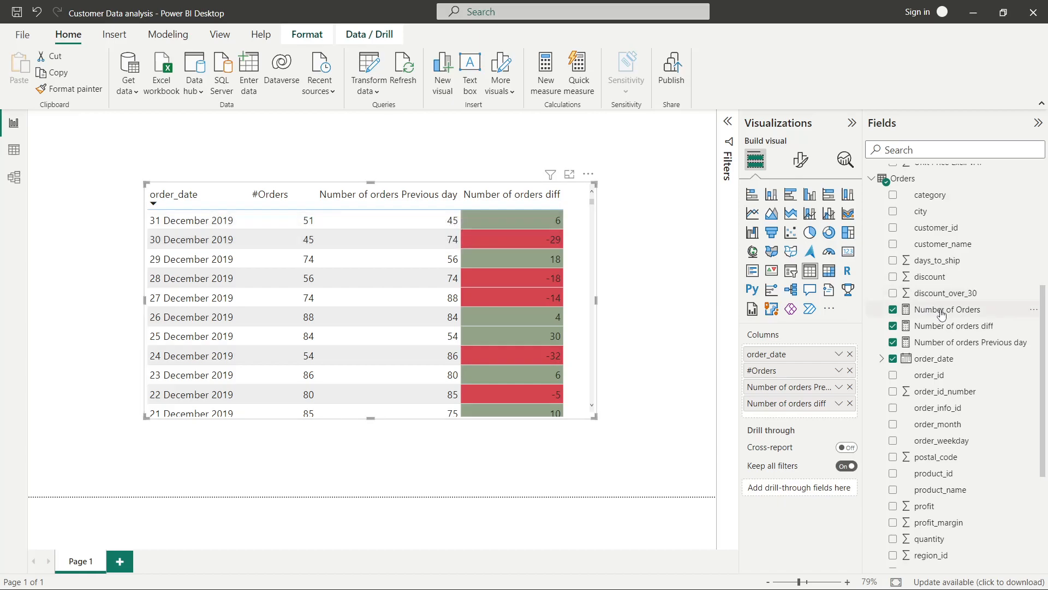
{"action": "left_click", "coordinate": [945, 309]}
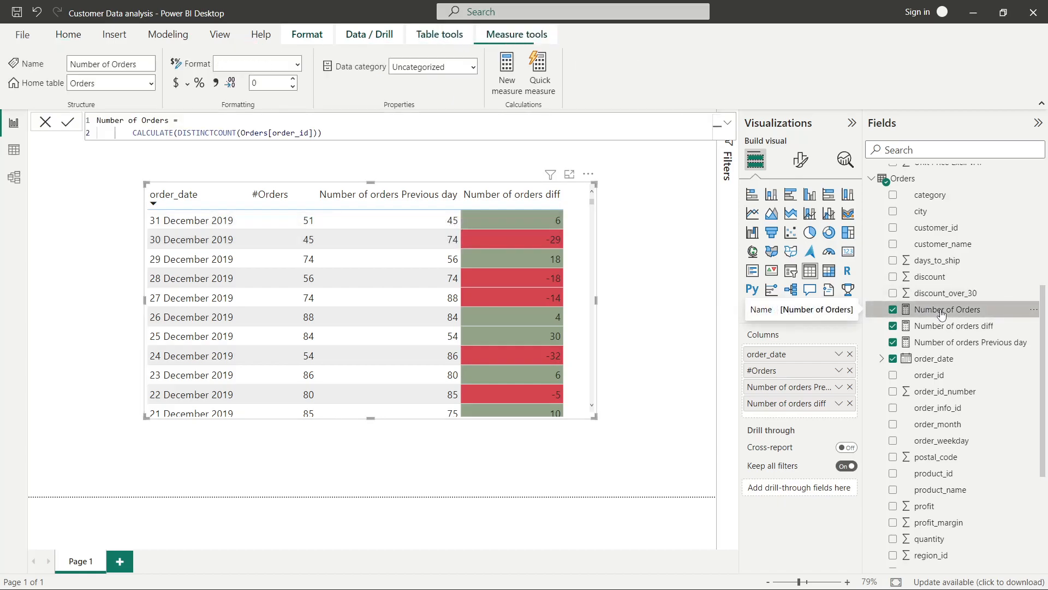
{"action": "left_click", "coordinate": [256, 63]}
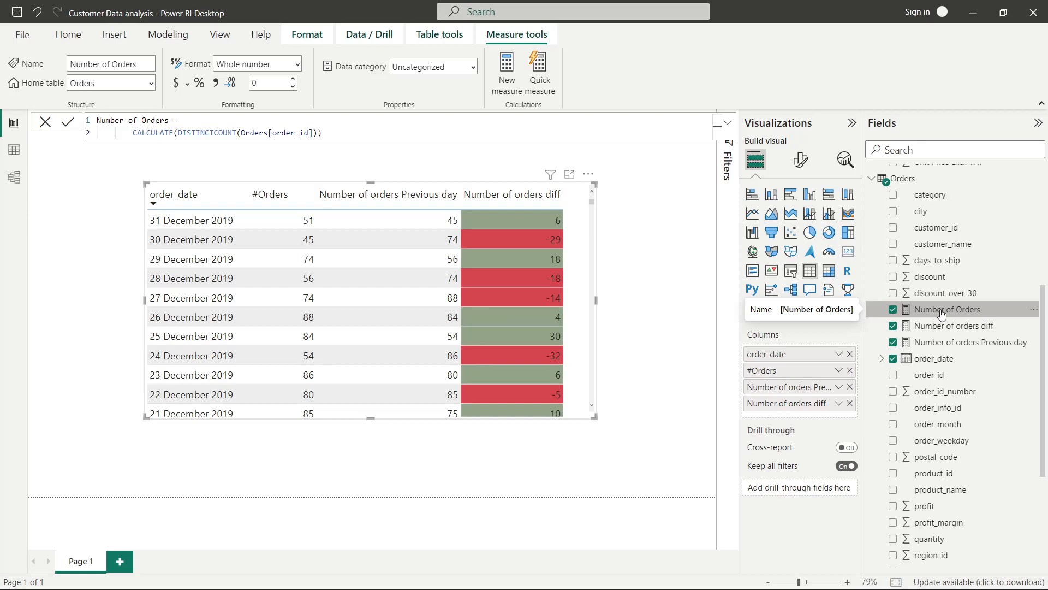
{"action": "mouse_move", "coordinate": [940, 329]}
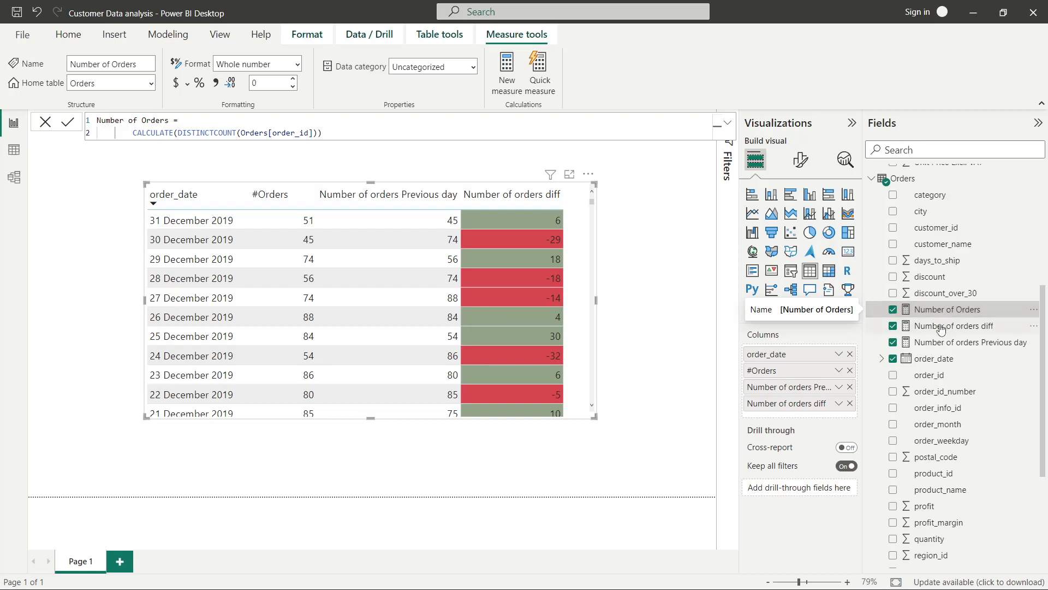
{"action": "mouse_move", "coordinate": [943, 348]}
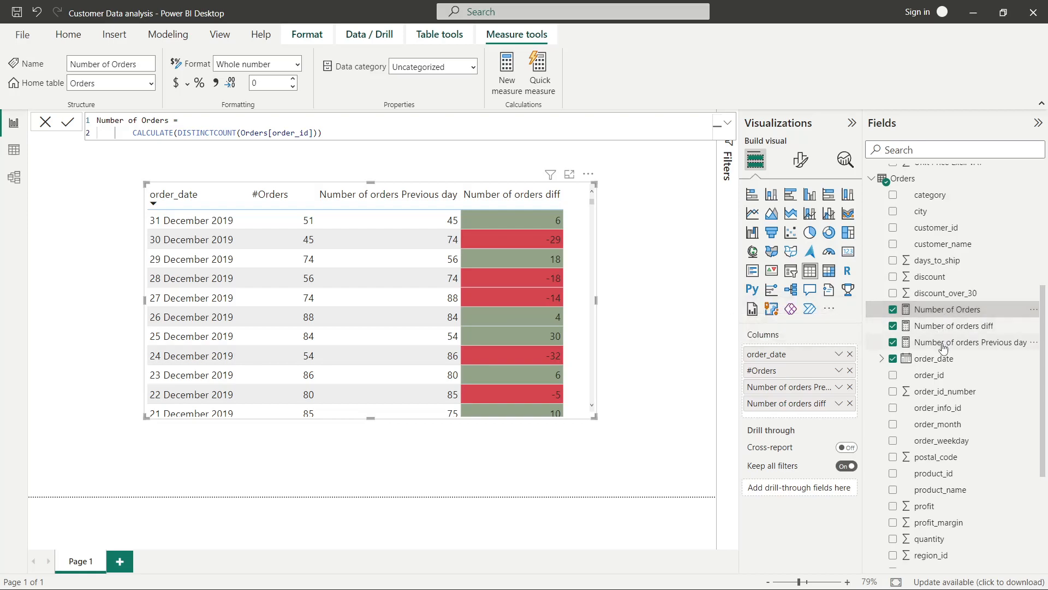
- View the Number of orders Previous day PREVIOUSDAY formula, then the Number of orders diff measure
{"action": "left_click", "coordinate": [973, 341]}
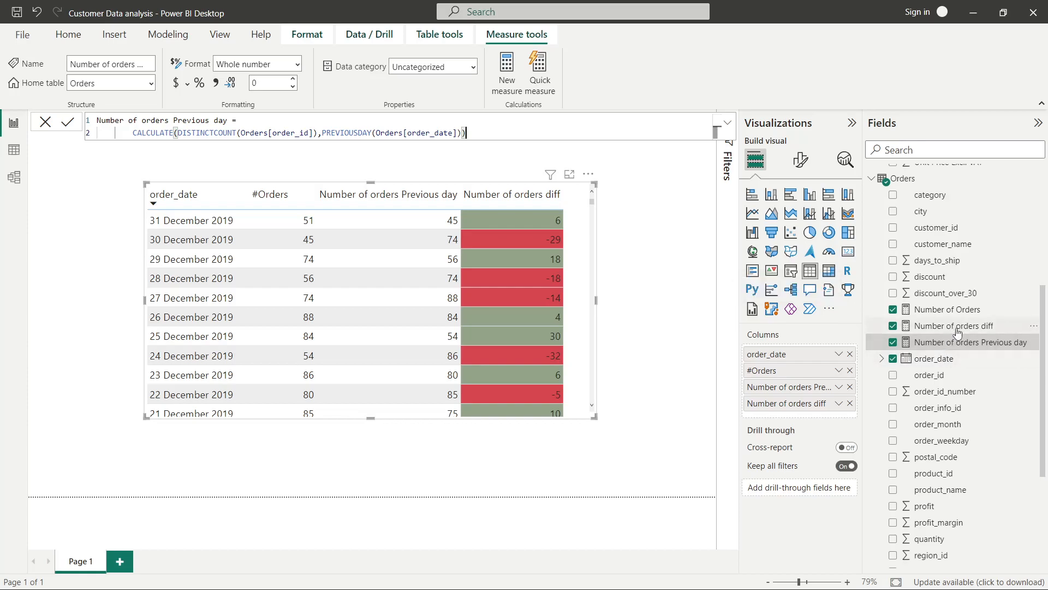
{"action": "mouse_move", "coordinate": [954, 325]}
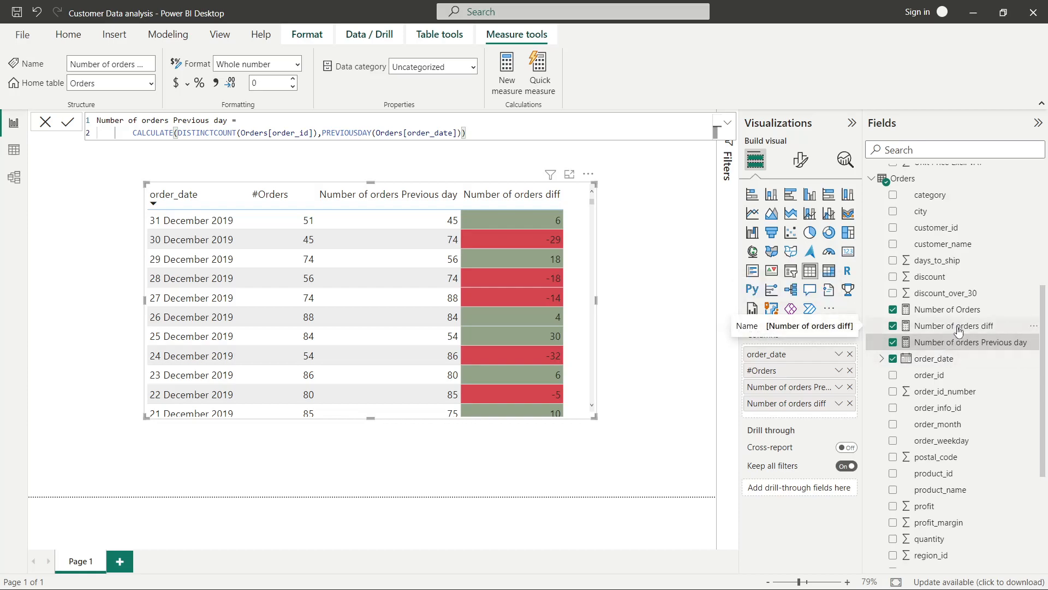
{"action": "left_click", "coordinate": [954, 325]}
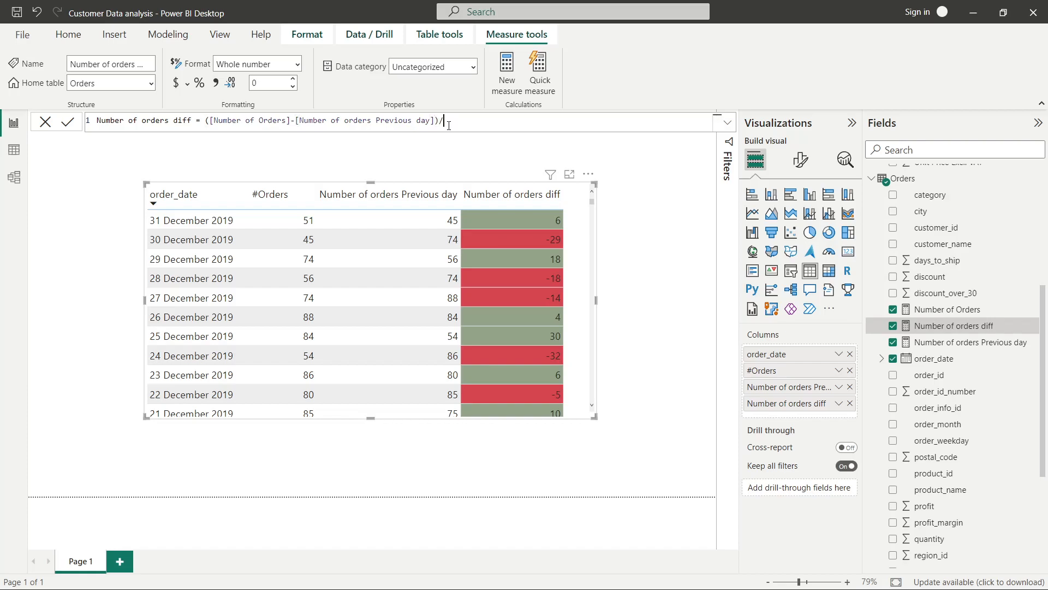
- Append /[Number of orders Previous day] as the divisor in the Number of orders diff formula
{"action": "type", "text": "numbe"}
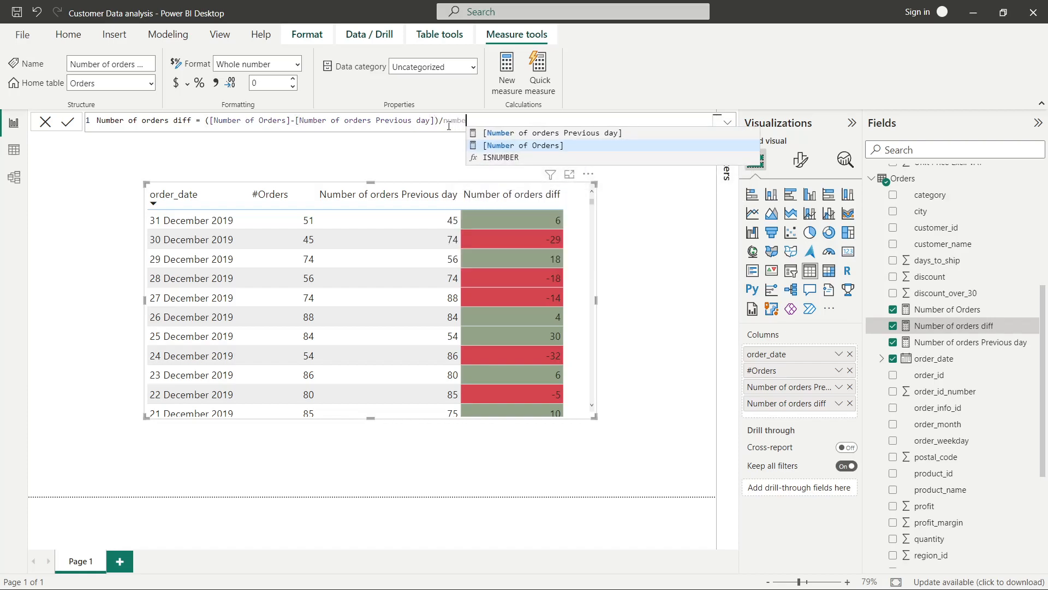
{"action": "left_click", "coordinate": [552, 132]}
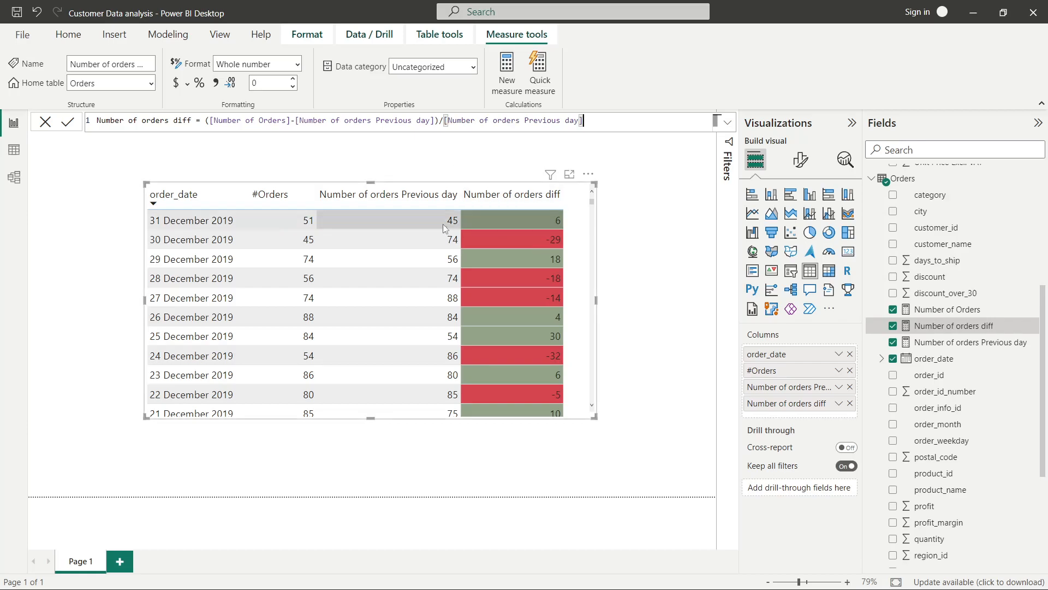
{"action": "mouse_move", "coordinate": [453, 227]}
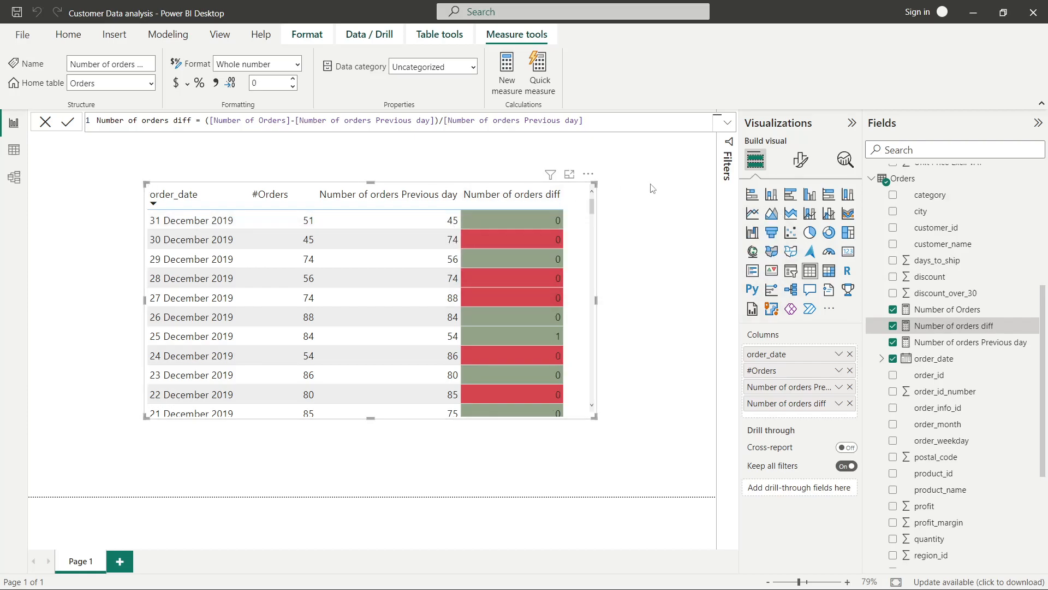
{"action": "mouse_move", "coordinate": [956, 325]}
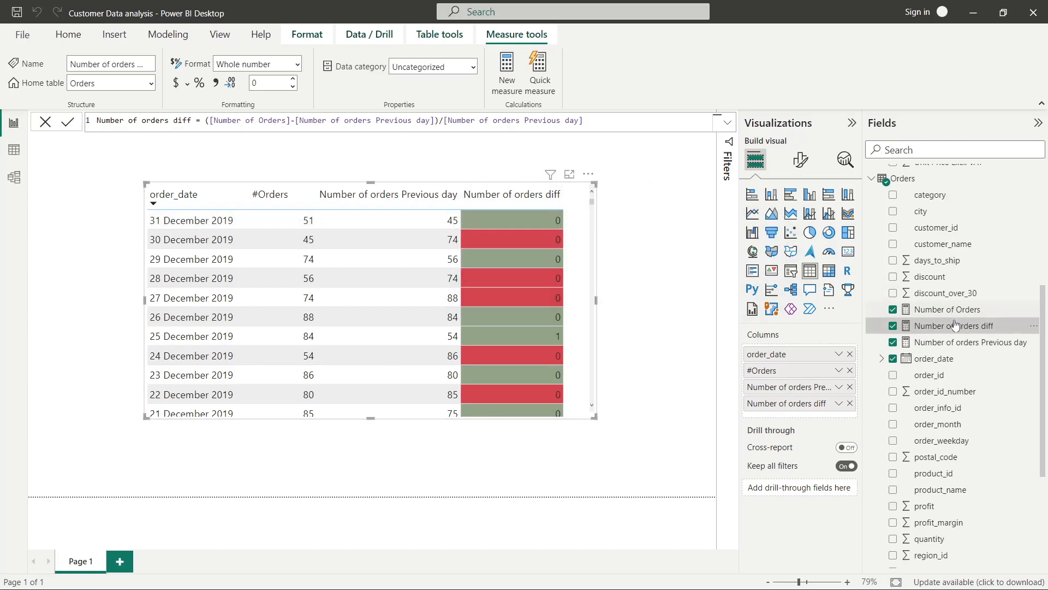
{"action": "mouse_move", "coordinate": [971, 342]}
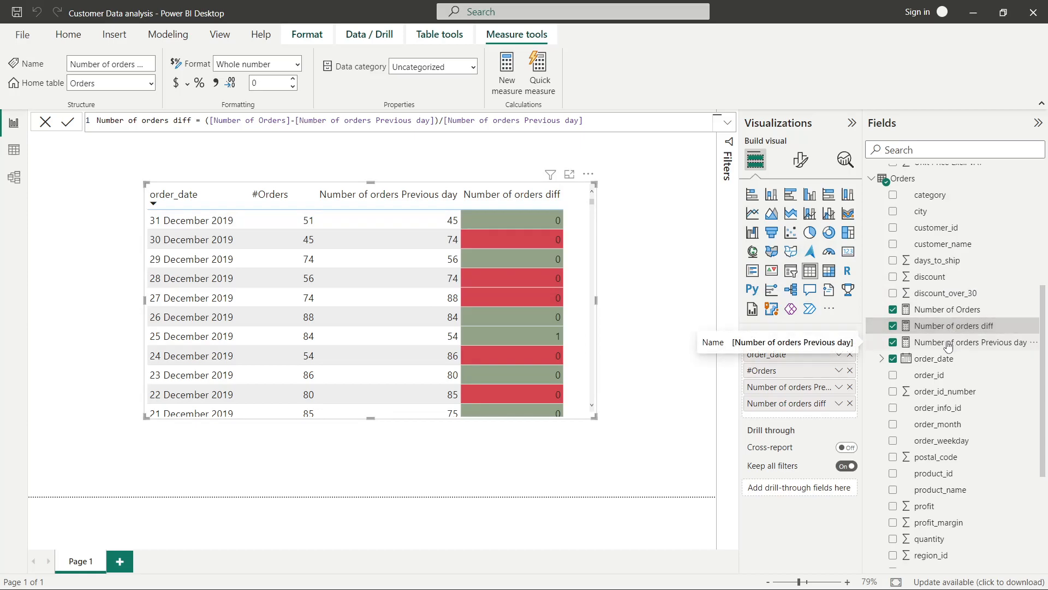
{"action": "mouse_move", "coordinate": [948, 349]}
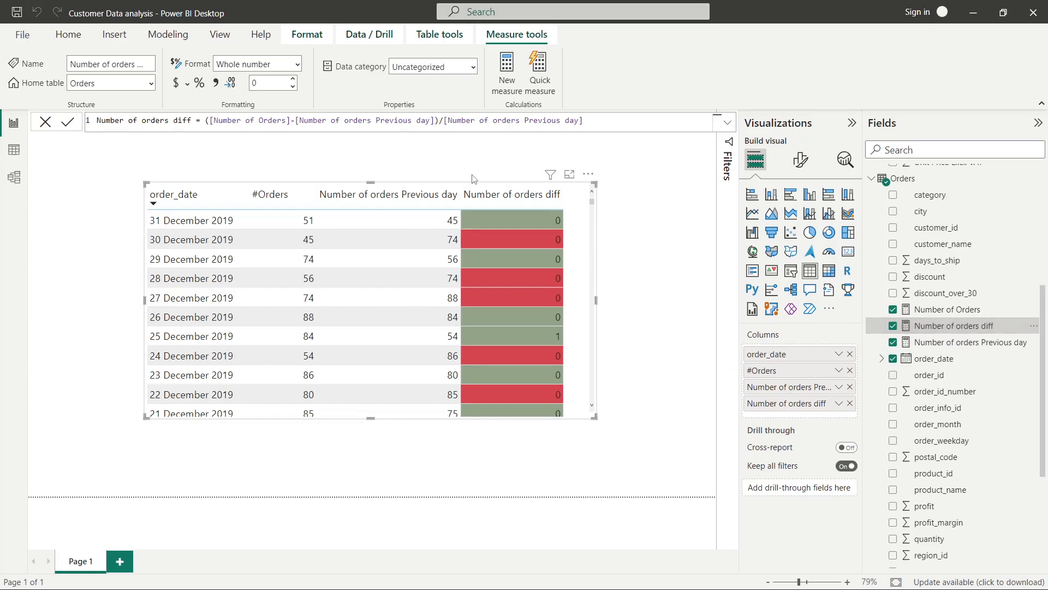
{"action": "mouse_move", "coordinate": [199, 83]}
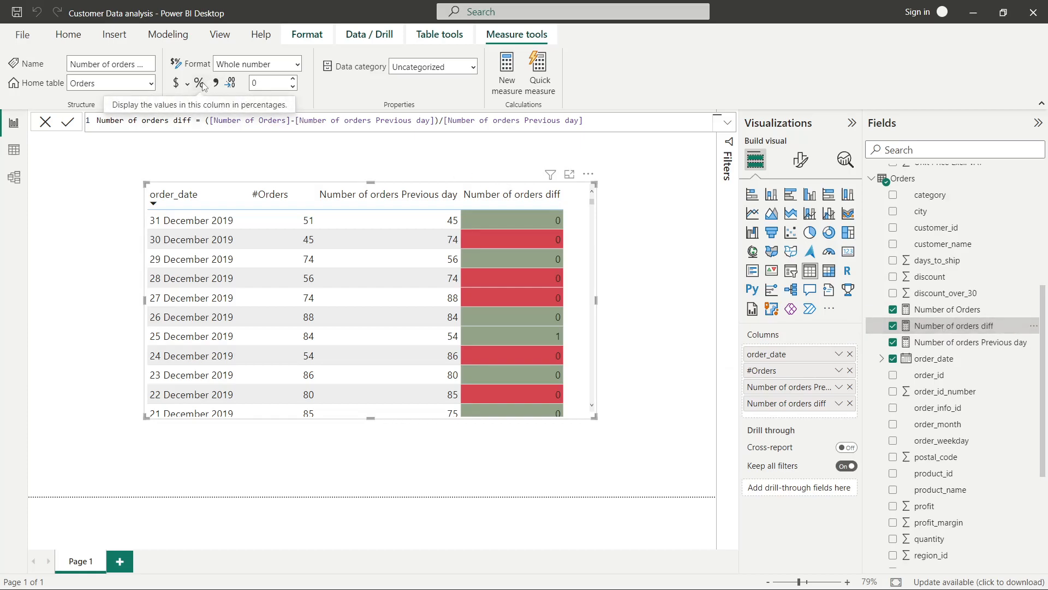
- Format Number of orders diff as a percentage, showing values like 13% and -39%
{"action": "left_click", "coordinate": [199, 83]}
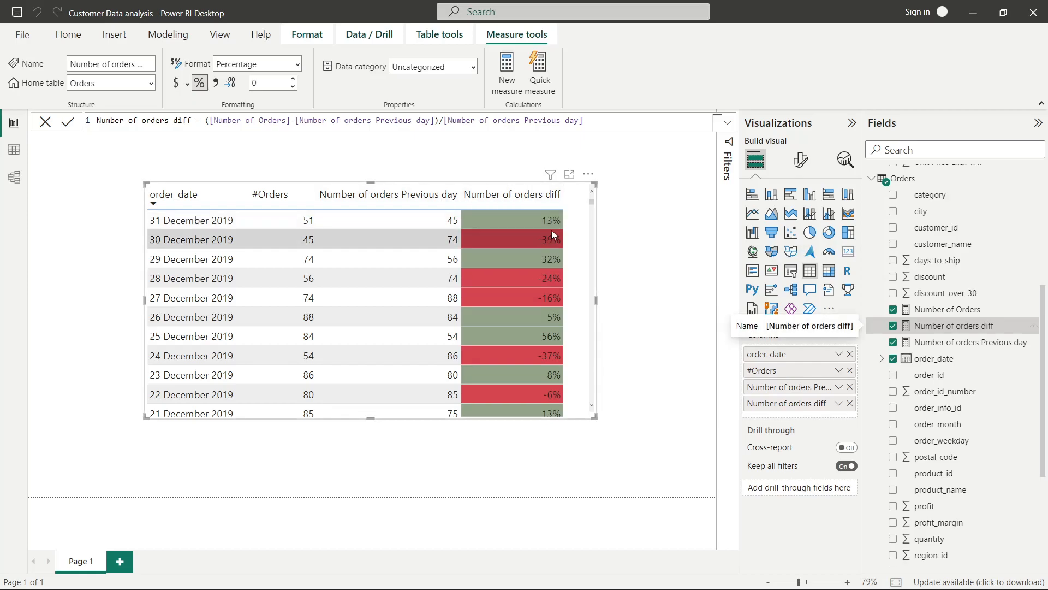
{"action": "mouse_move", "coordinate": [549, 250]}
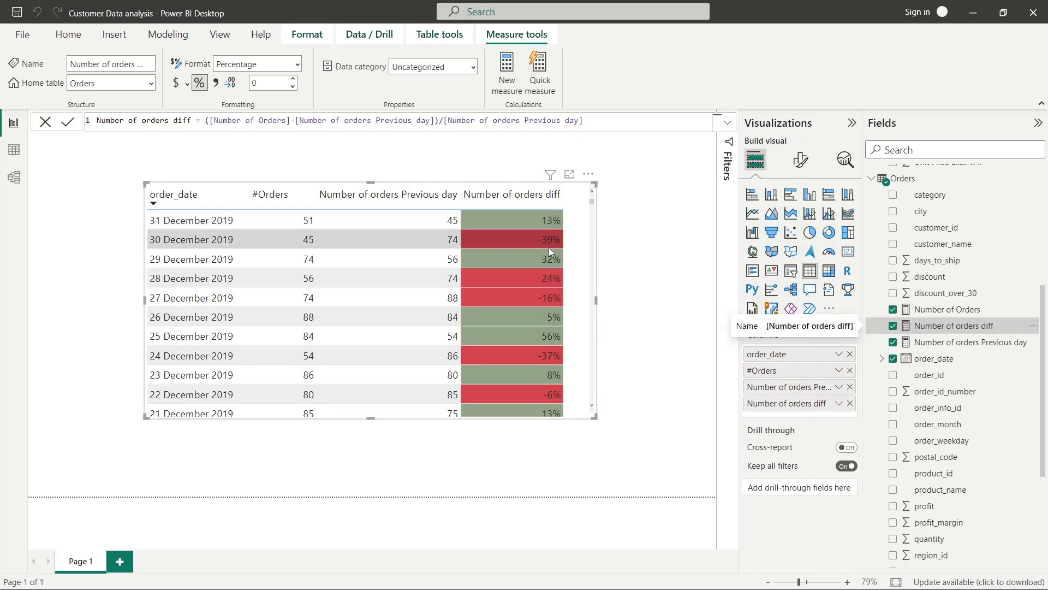
{"action": "mouse_move", "coordinate": [551, 247]}
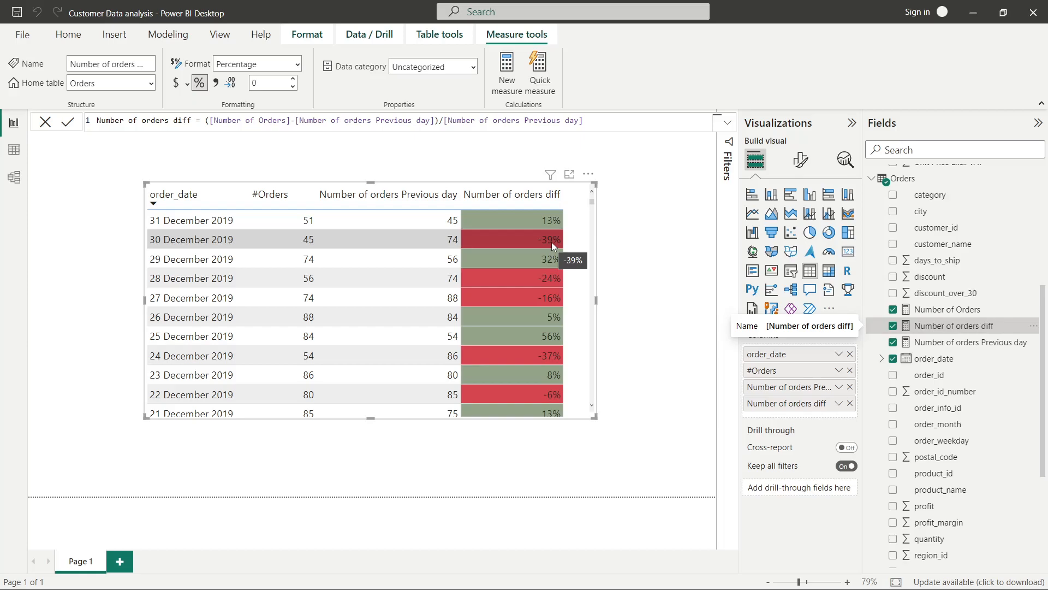
{"action": "mouse_move", "coordinate": [552, 266]}
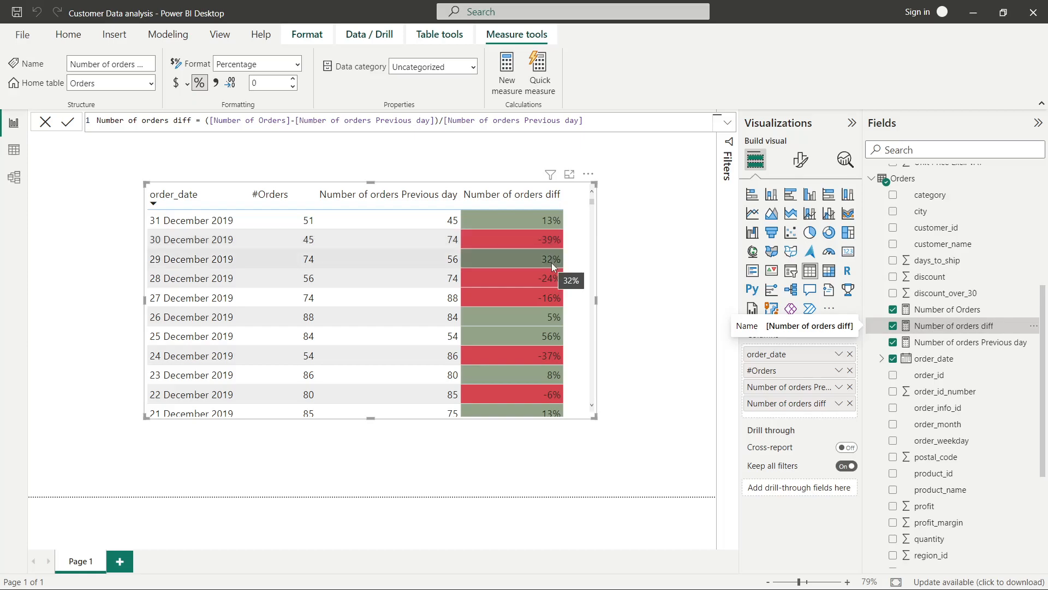
{"action": "mouse_move", "coordinate": [586, 244]}
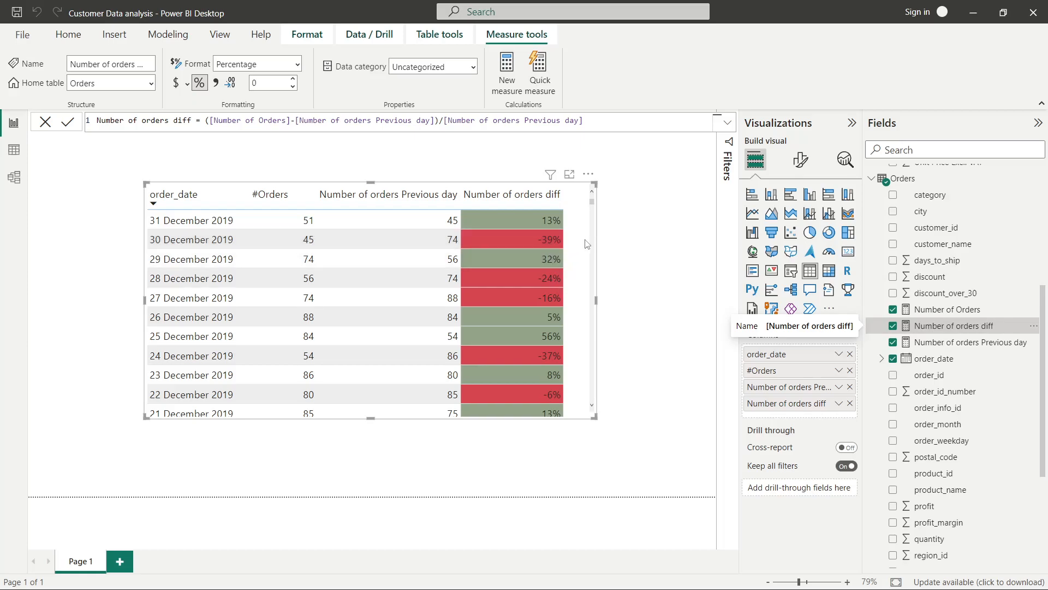